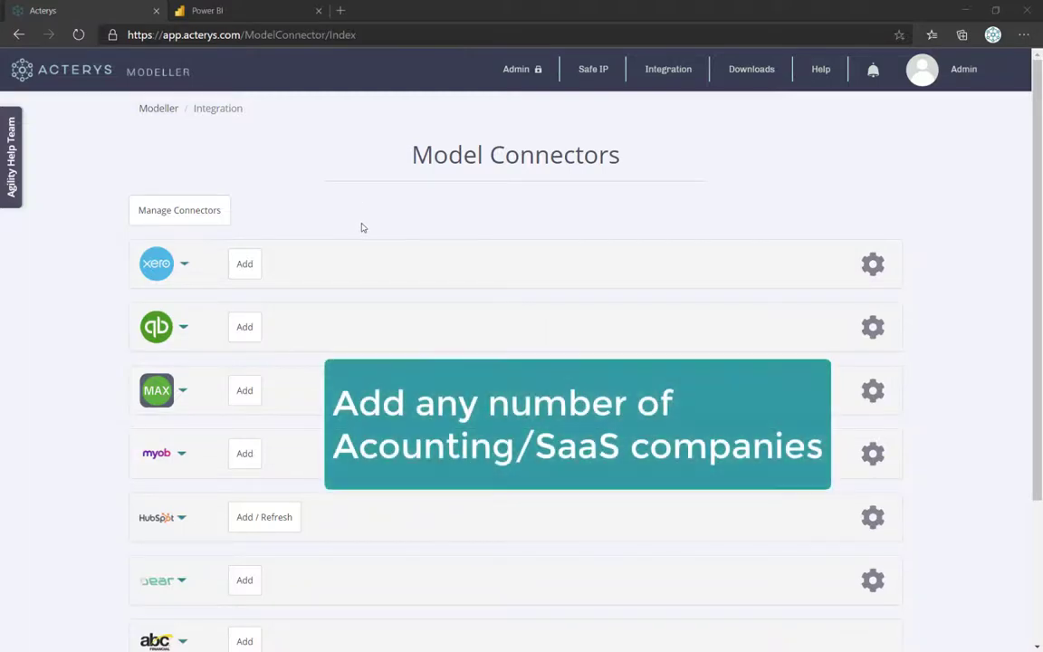
mouse_move(105, 218)
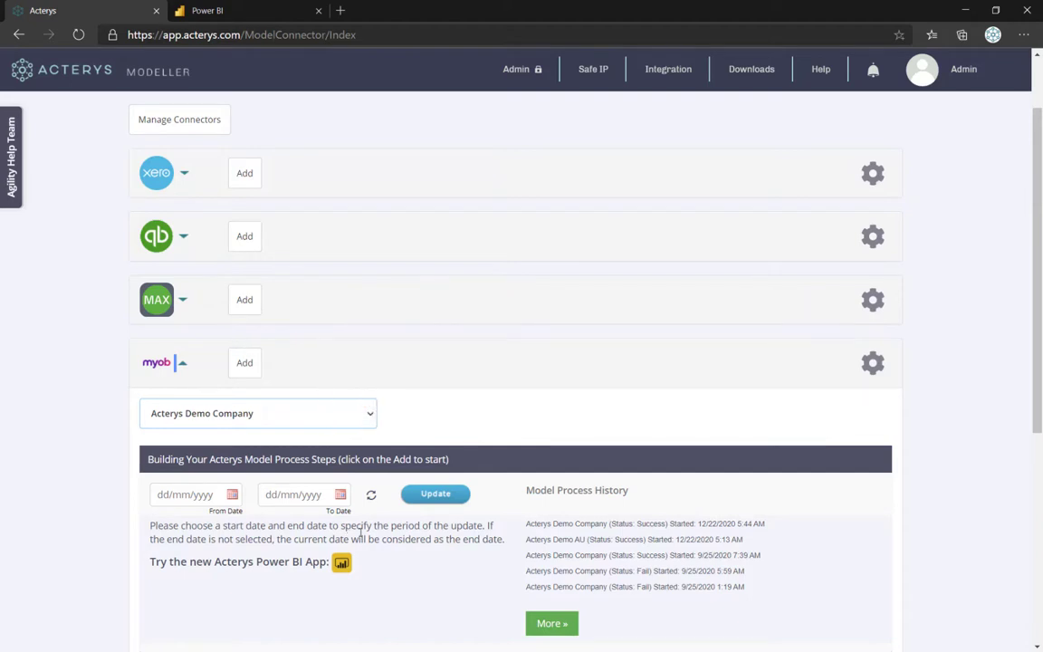
mouse_move(394, 551)
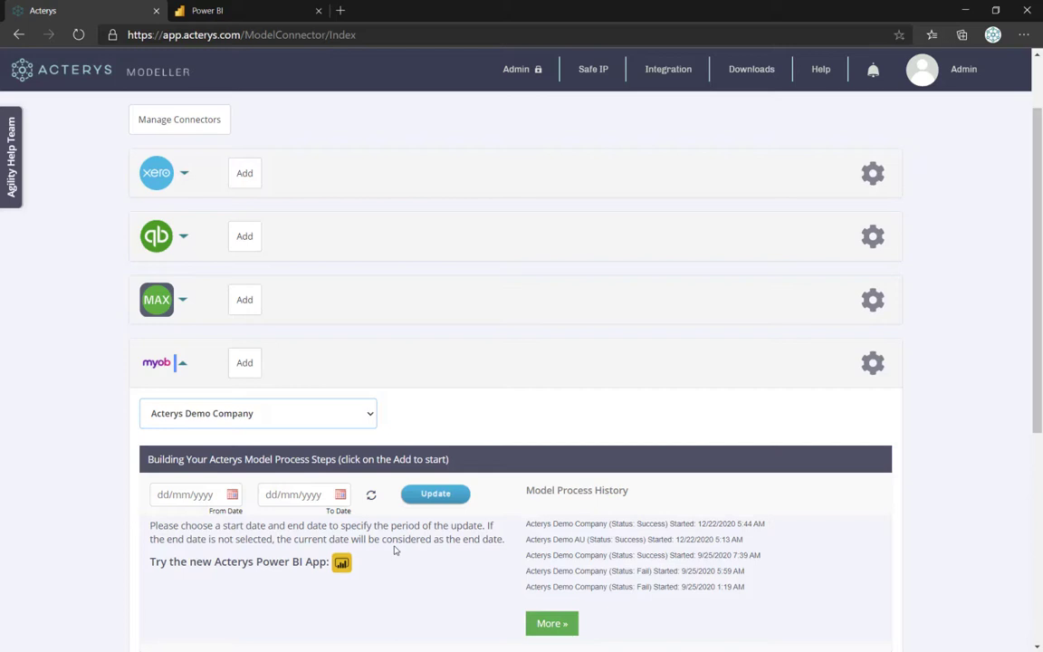
mouse_move(340, 562)
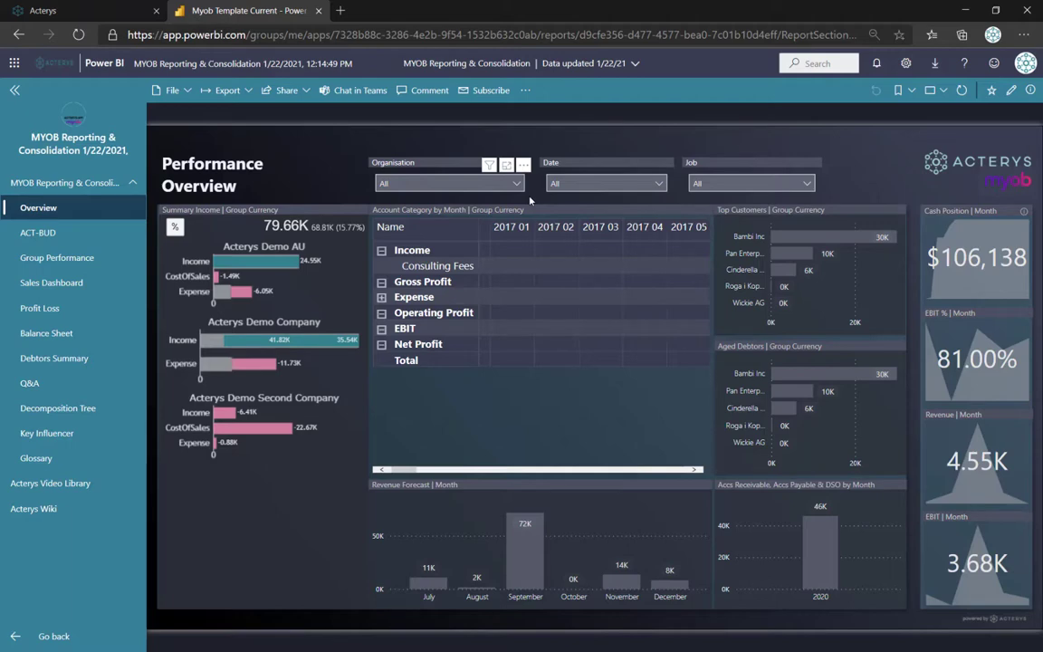
mouse_move(474, 439)
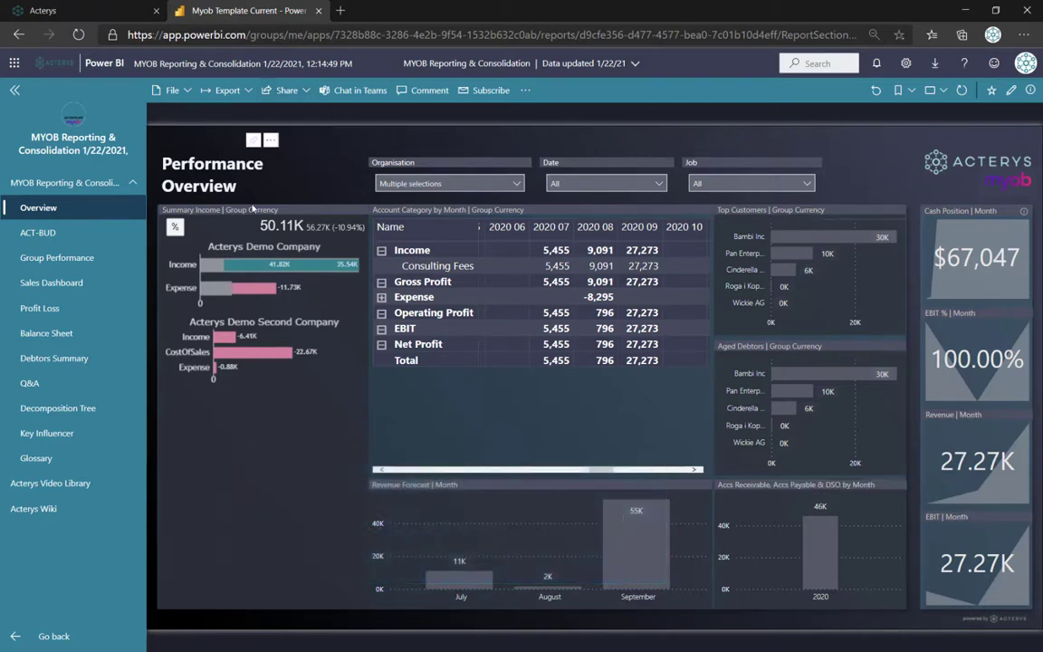
Step: Move from the filtered Performance Overview to the budget Variance Analysis page
click(38, 231)
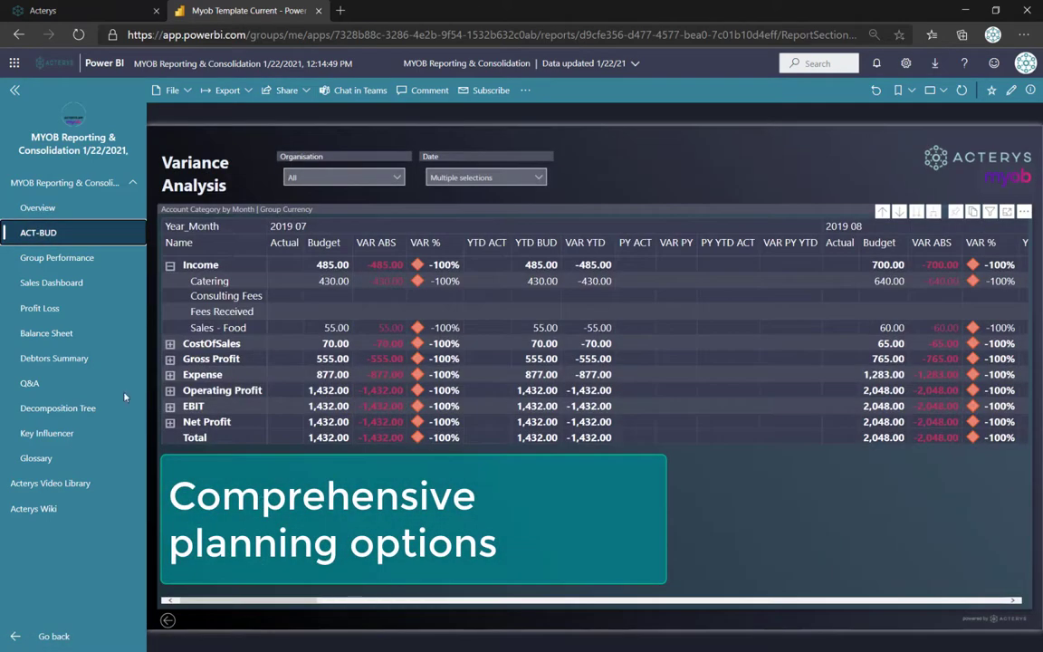
Step: Browse the Group Performance overview, then the Sales Dashboard, from the left navigation
click(58, 257)
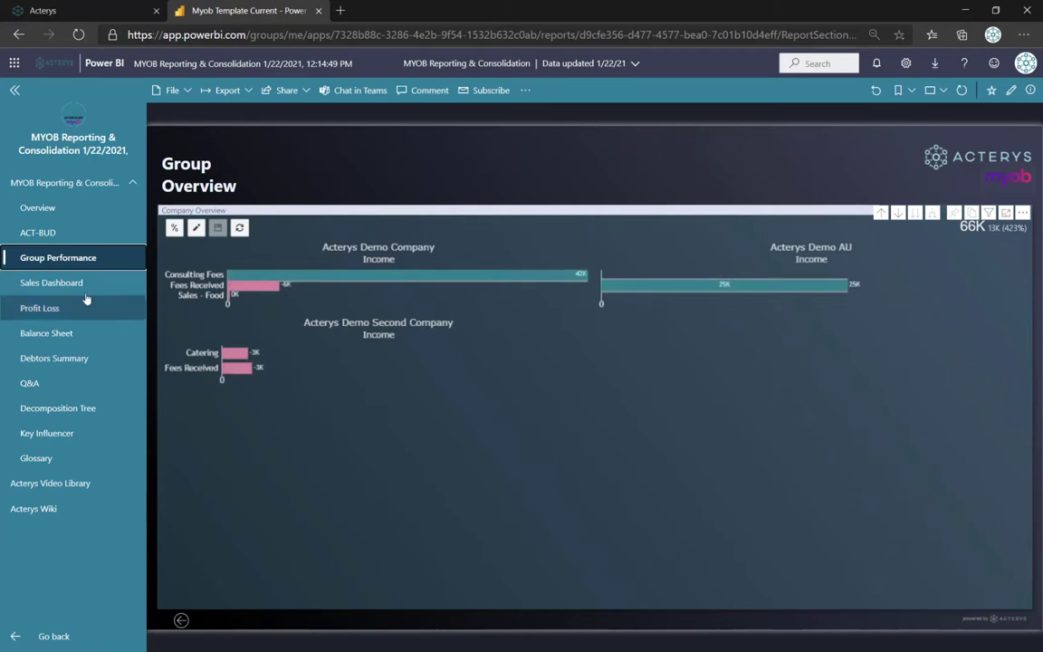
click(50, 283)
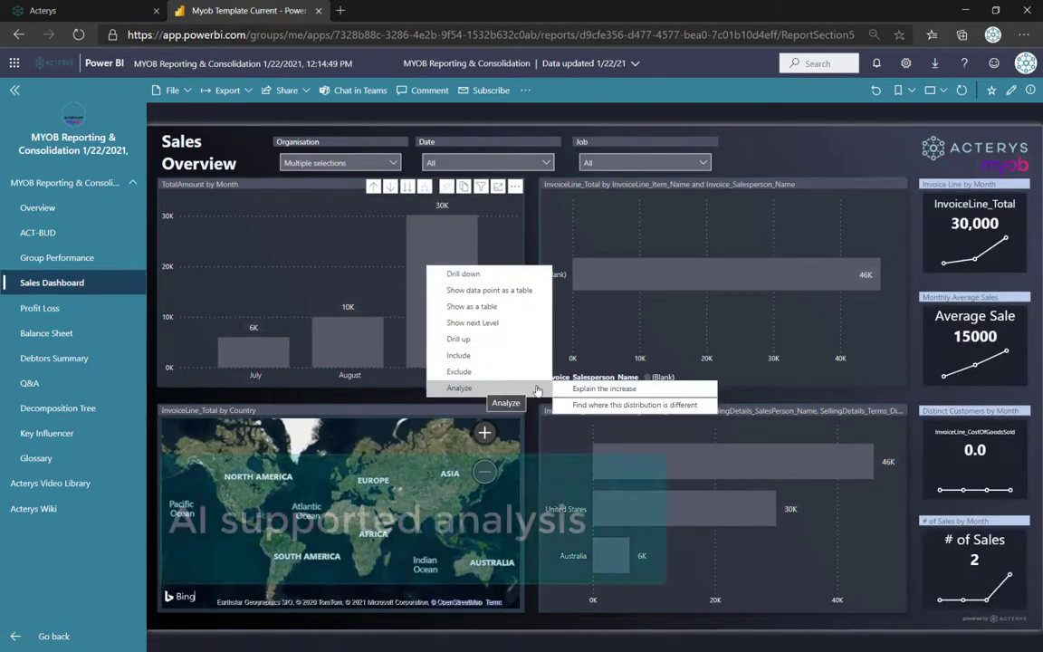
Step: Have Power BI explain the September TotalAmount increase, then move to the Profit Loss page
click(605, 388)
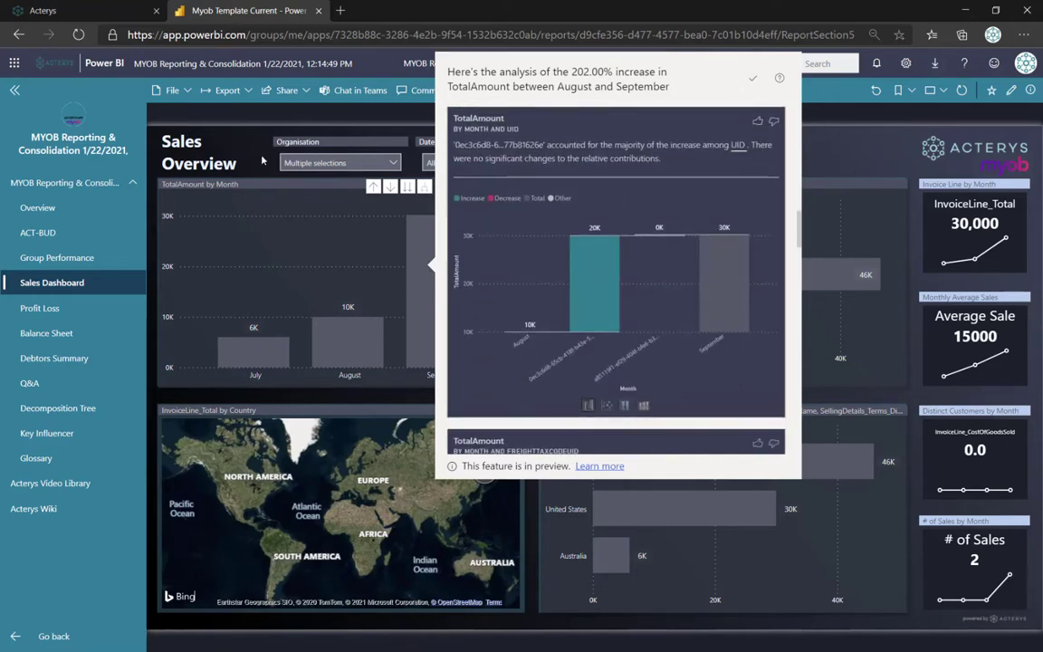
click(40, 308)
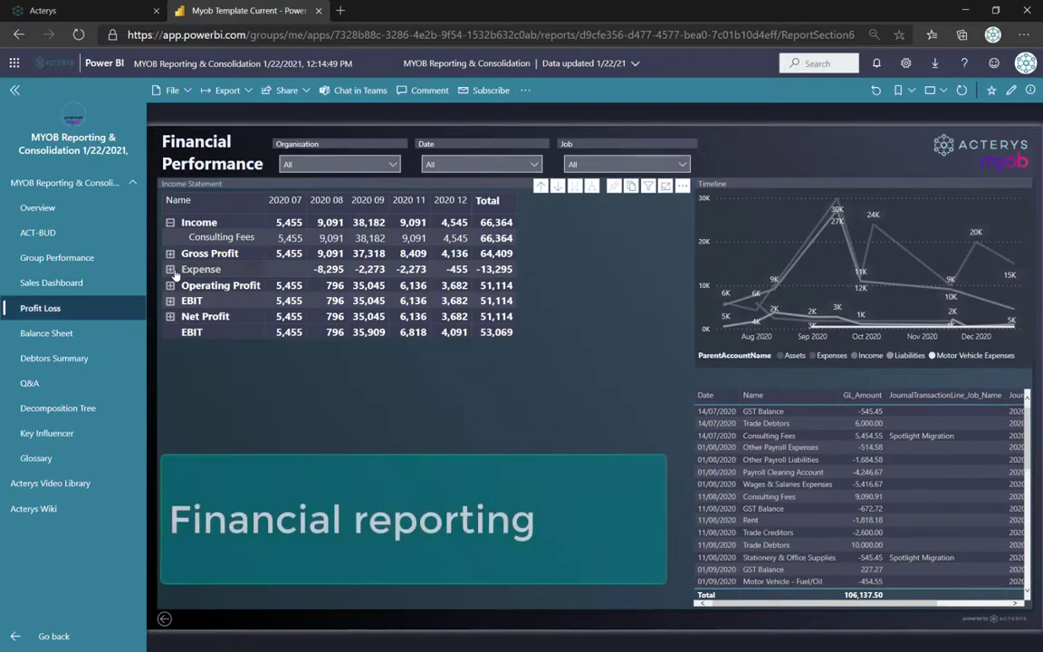
Step: Expand Expense into its accounts, cross-filter the report to Expense, then go to the Decomposition Tree
click(170, 268)
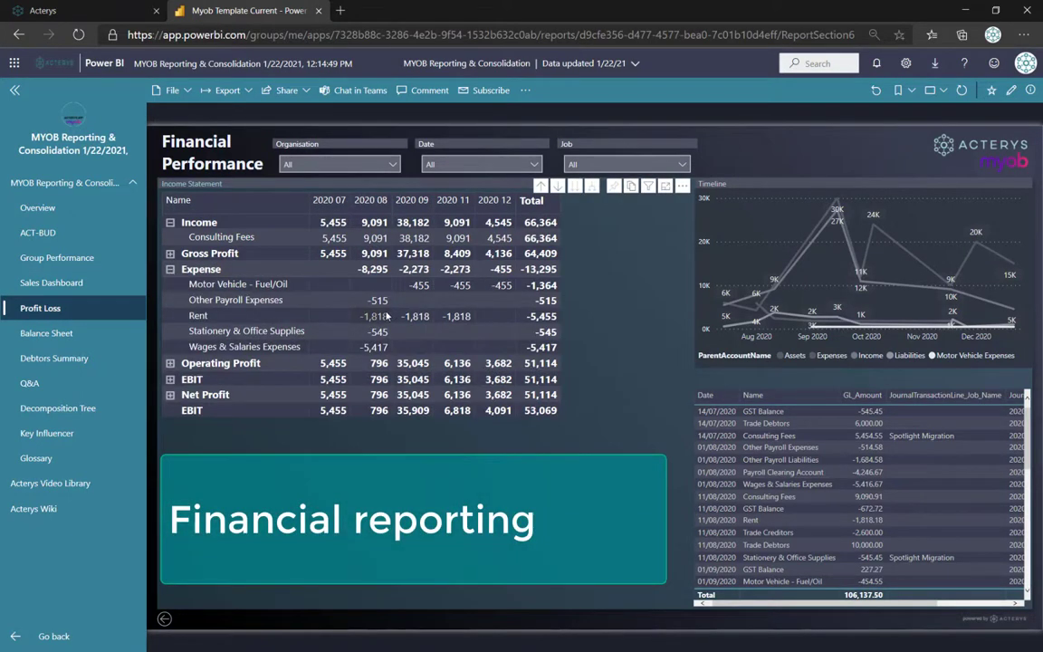
click(374, 315)
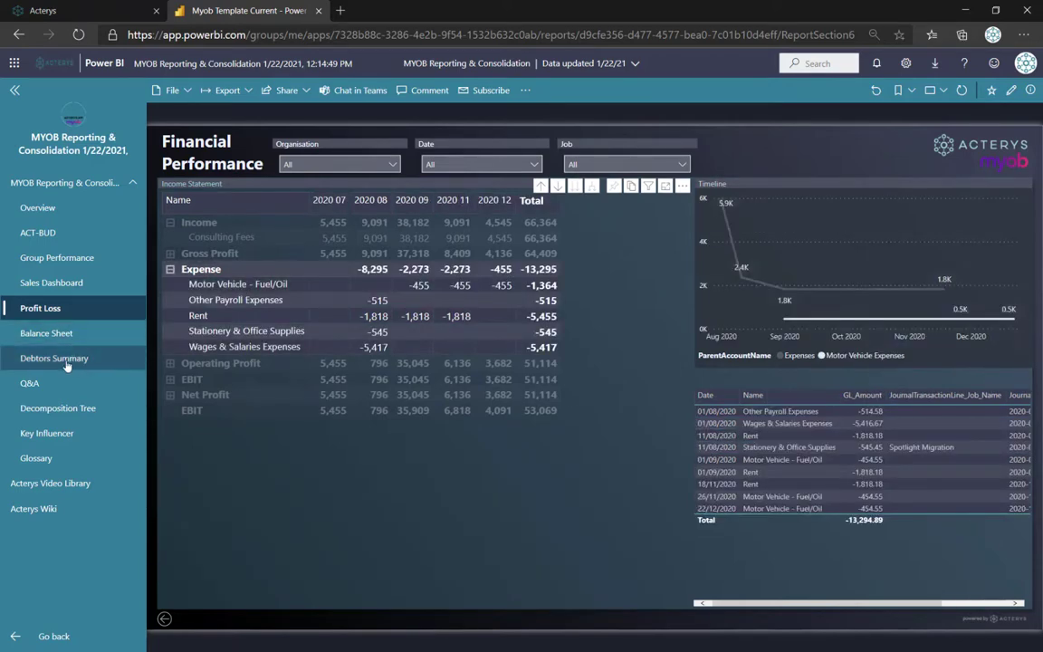
mouse_move(29, 384)
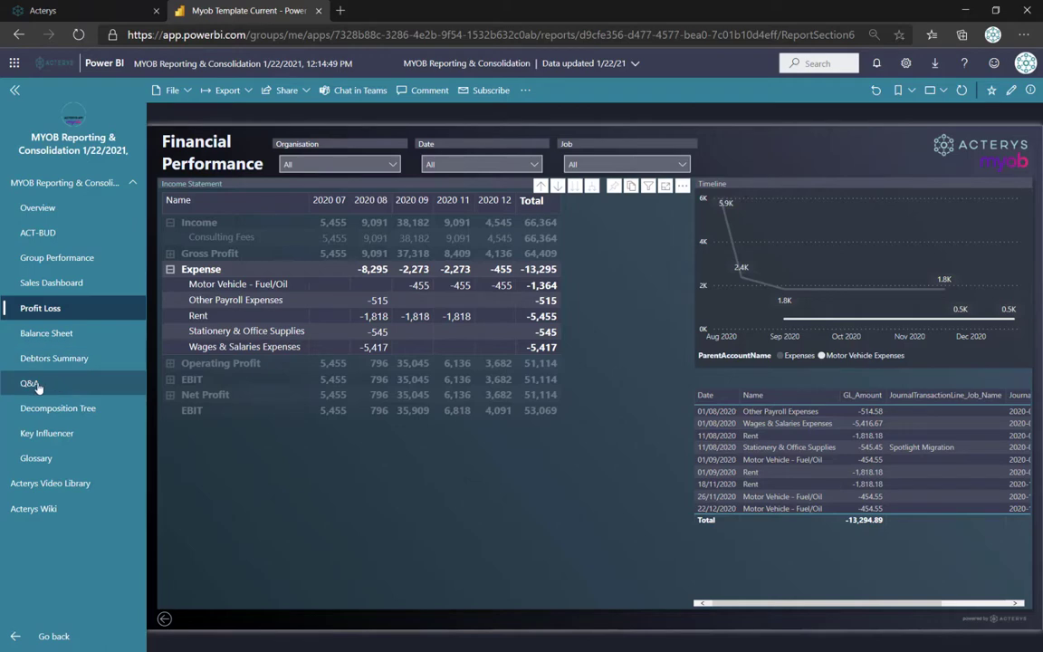
click(58, 408)
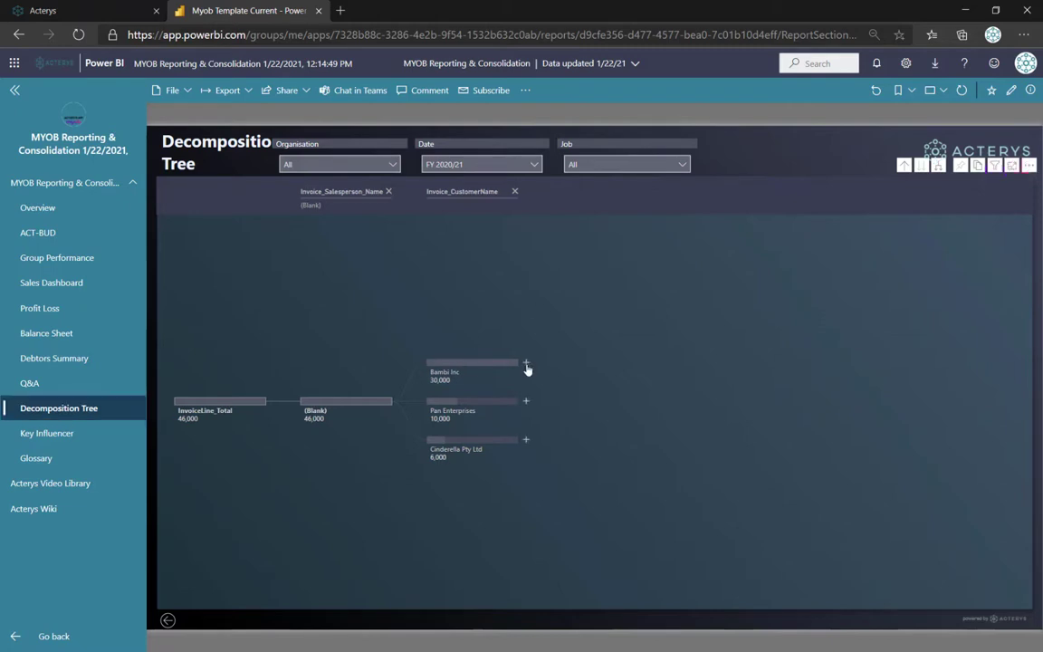
Step: Break Barrios Inc. down by invoice job name in the decomposition tree
click(526, 362)
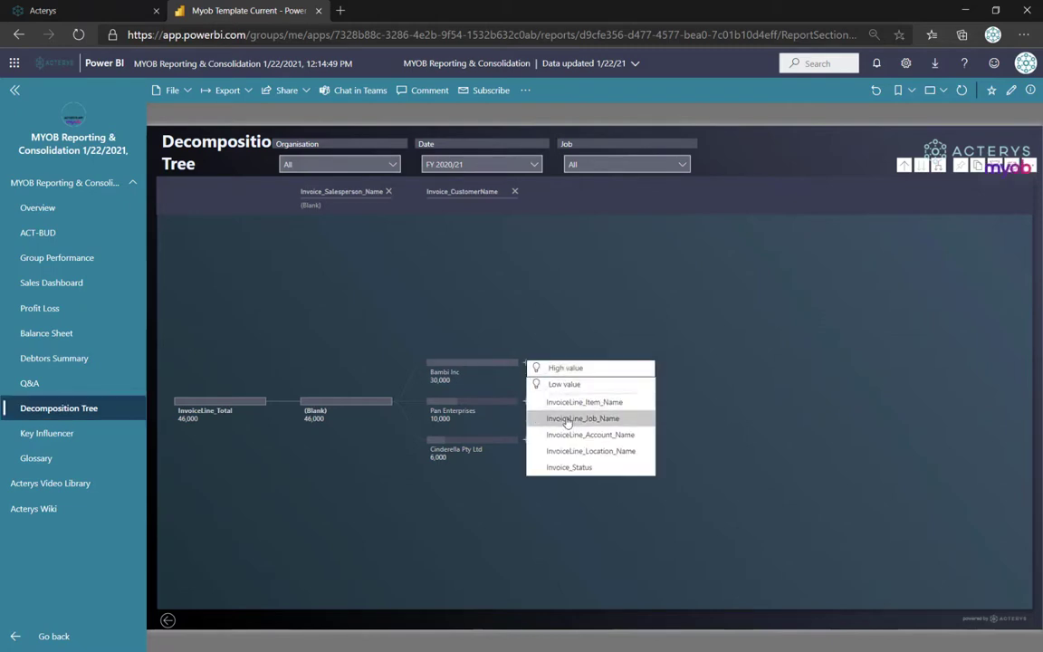
click(583, 419)
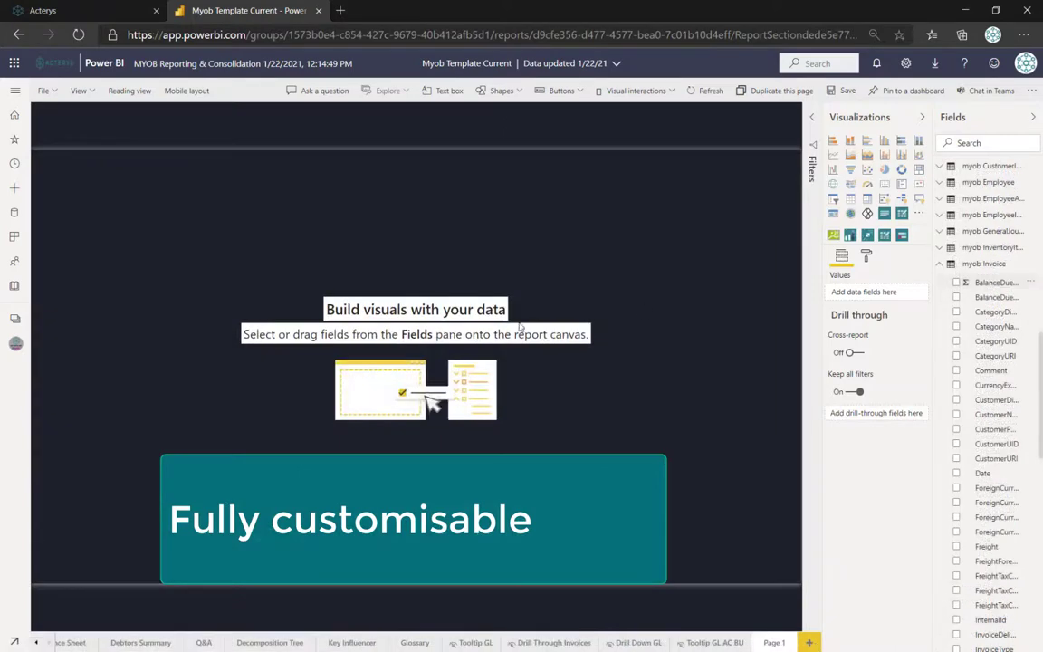
Step: Chart BalanceDueAmount by CustomerName on the blank edit-mode page
click(959, 282)
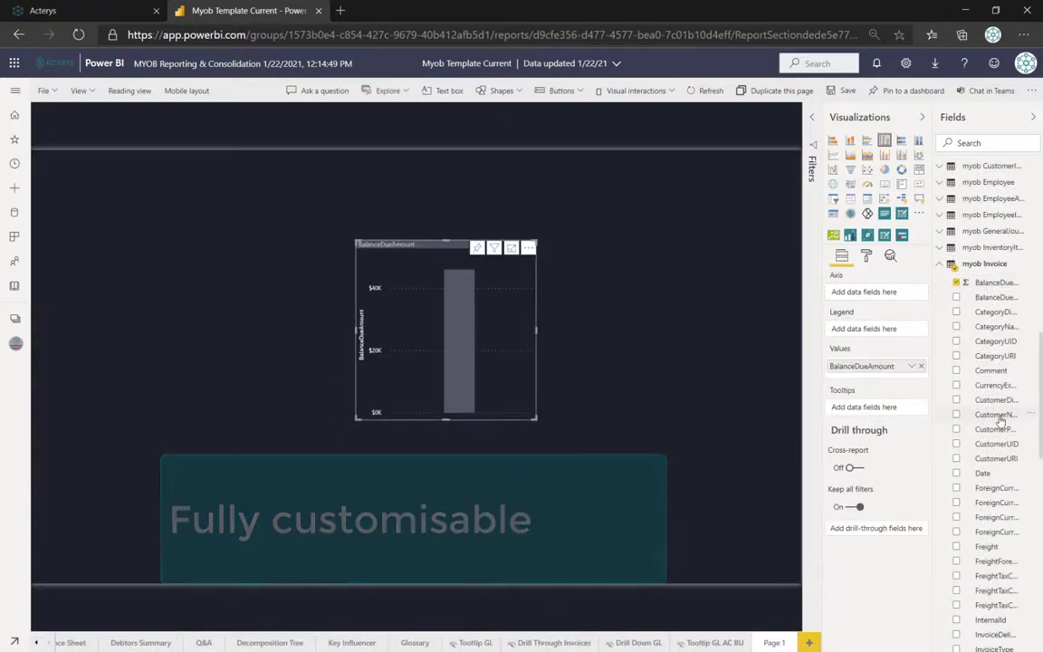
click(960, 413)
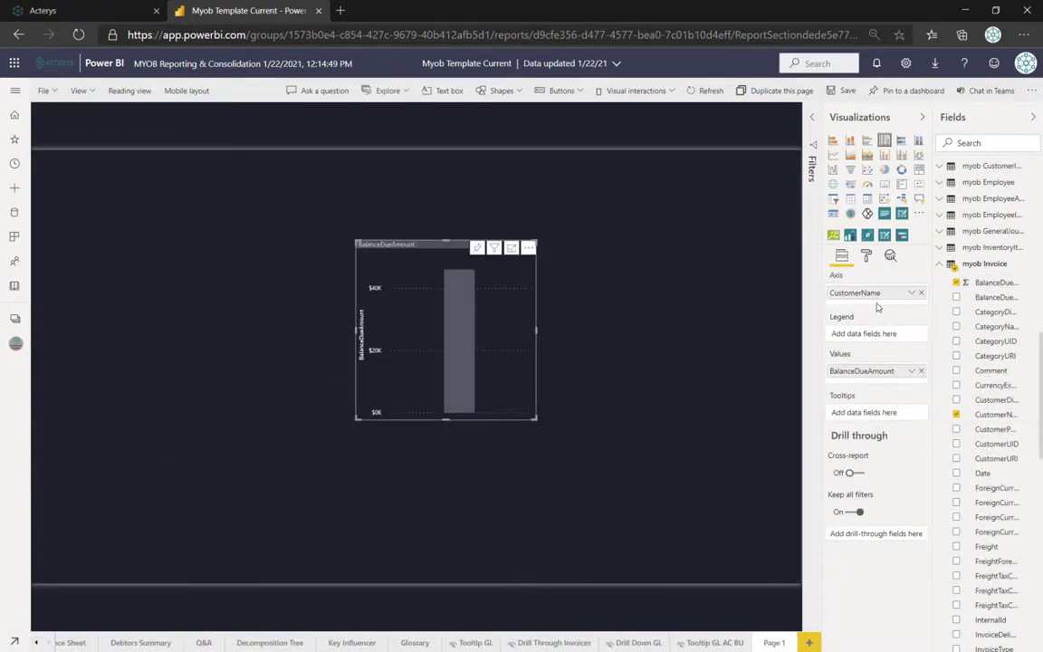